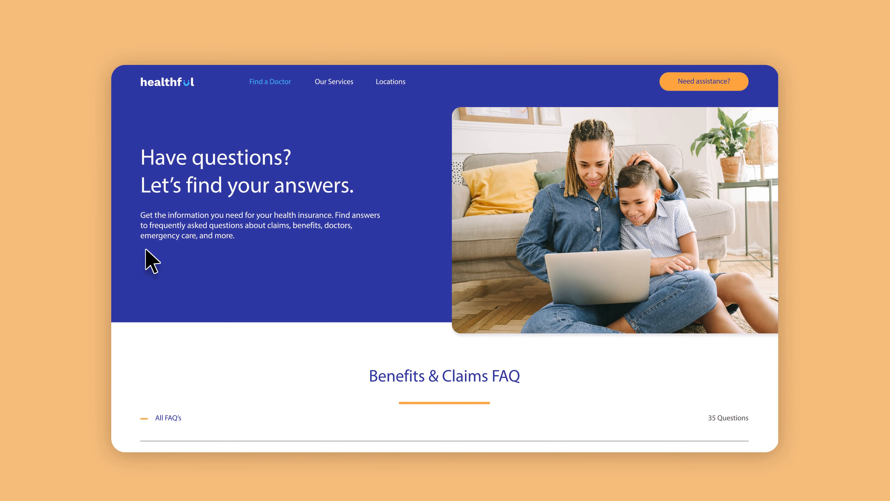
mouse_move(351, 262)
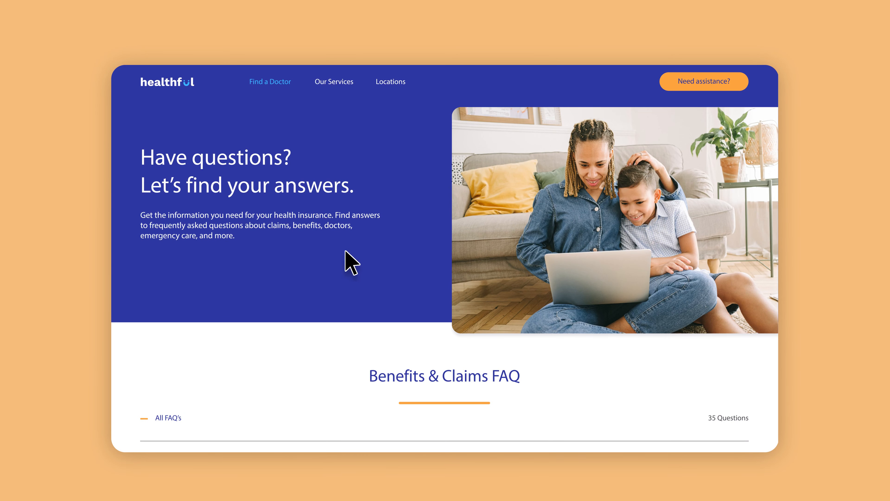
mouse_move(405, 255)
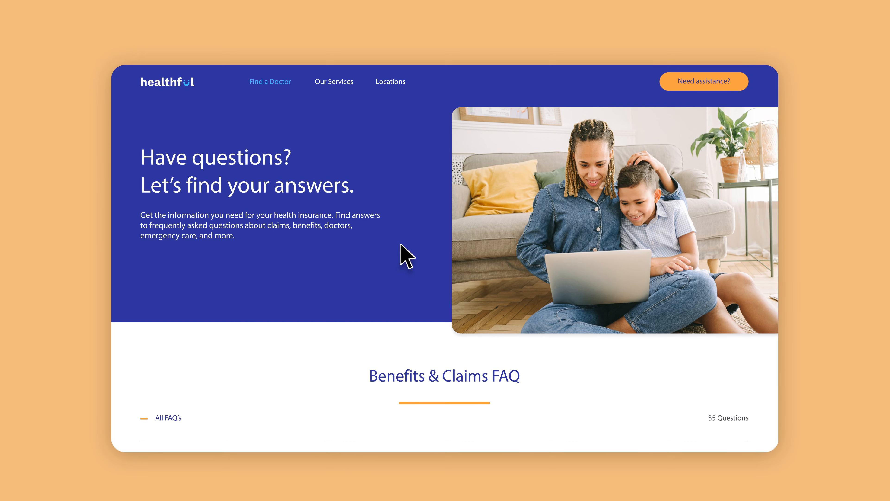
- Scroll past the Benefits & Claims FAQ to the Need assistance section with its topic chooser
scroll(down, 3)
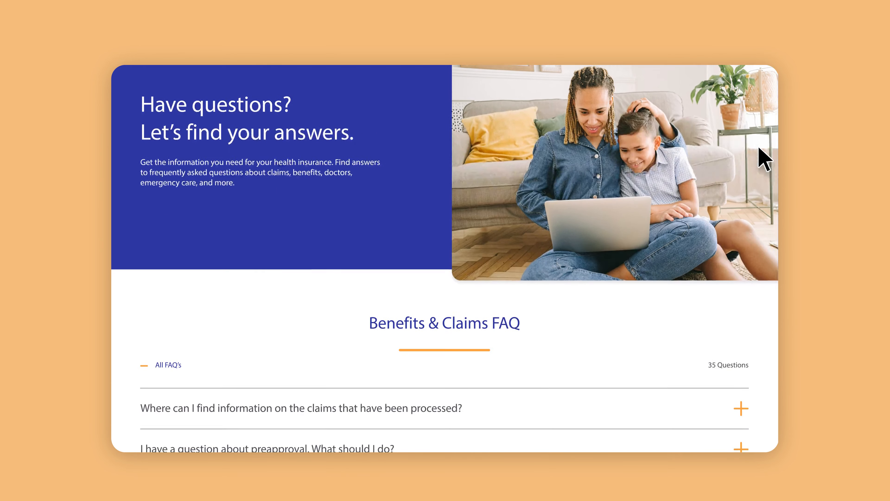
scroll(down, 3)
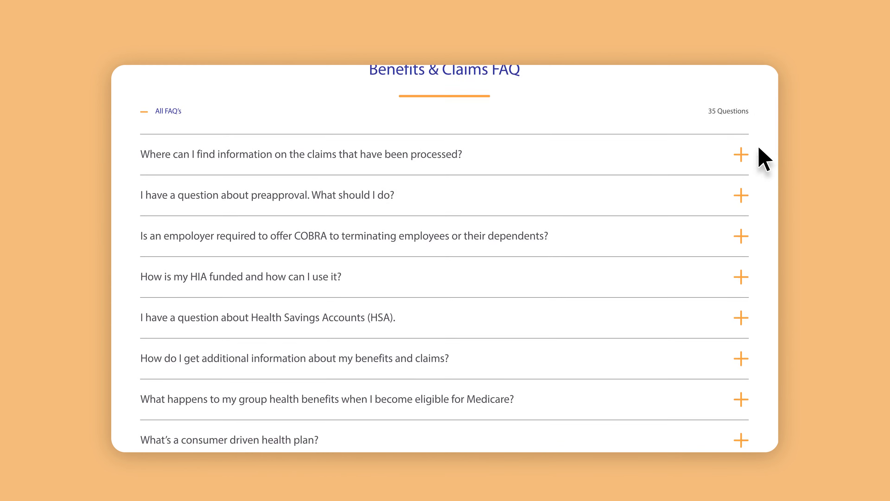
scroll(down, 3)
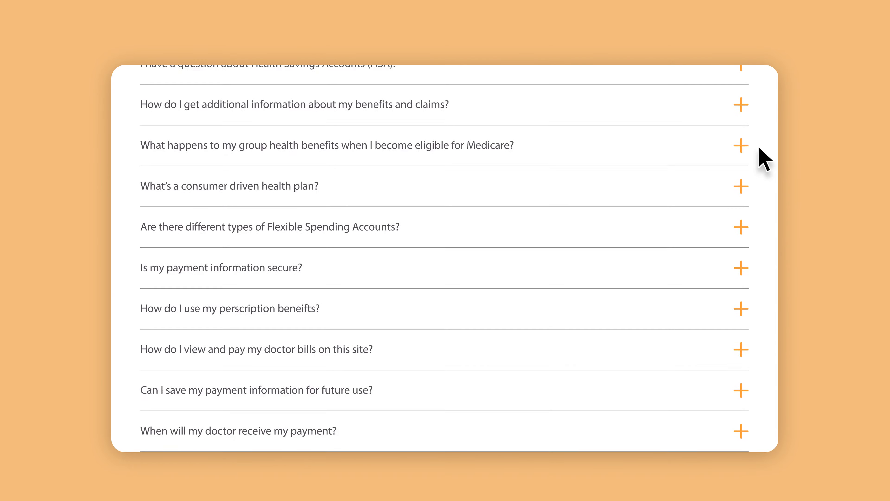
scroll(down, 3)
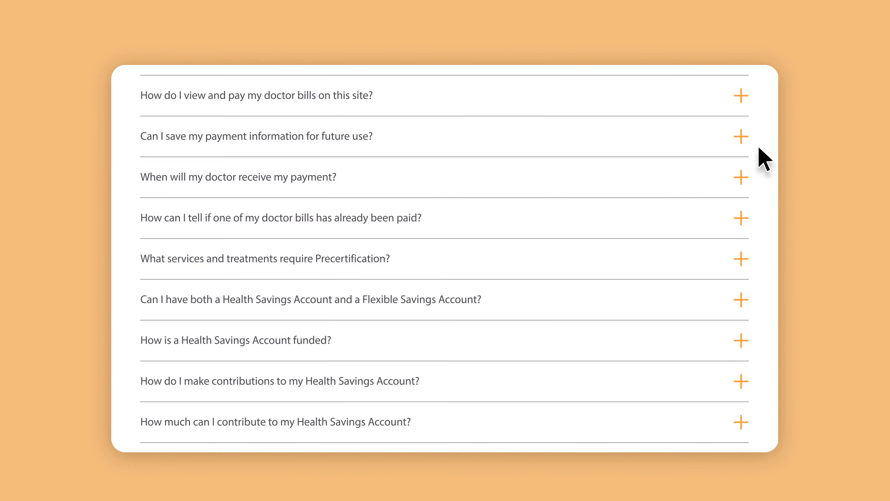
scroll(down, 3)
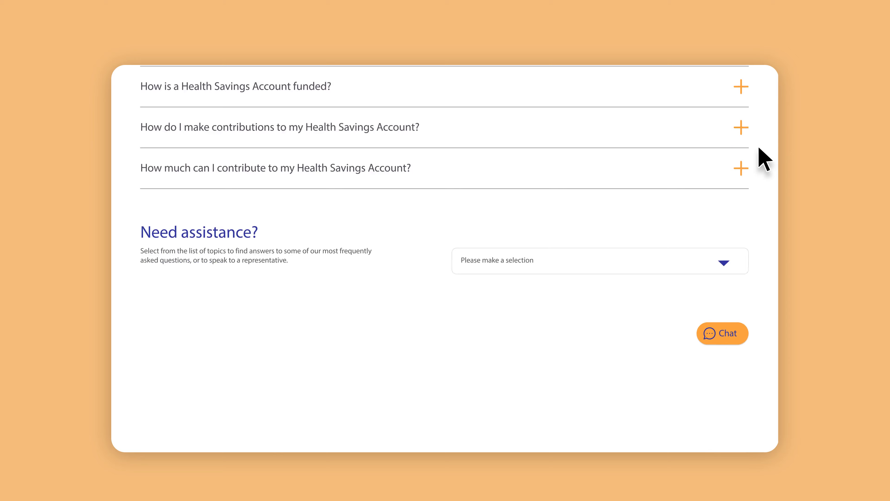
- Choose 'I have a question about my claim.' as the assistance topic
click(600, 260)
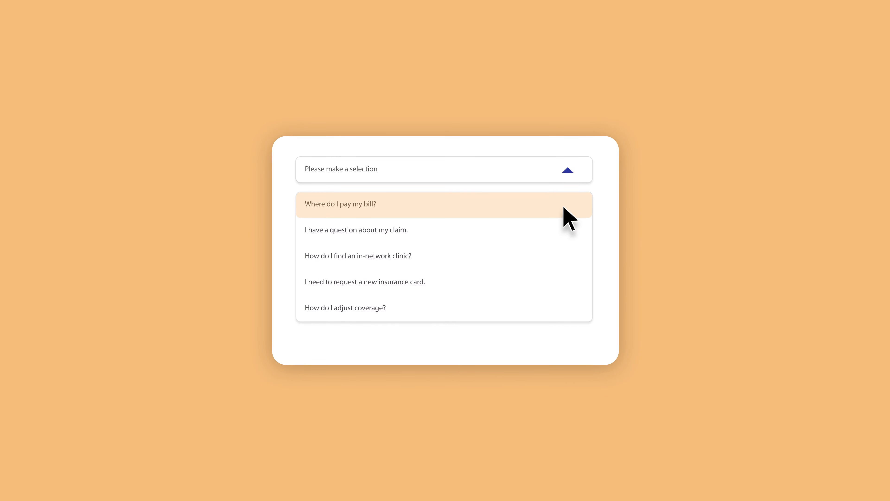
mouse_move(434, 245)
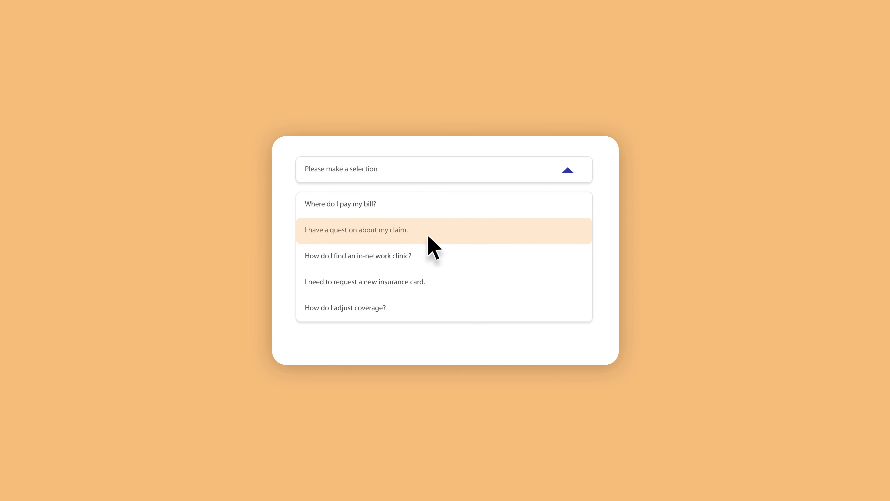
click(708, 281)
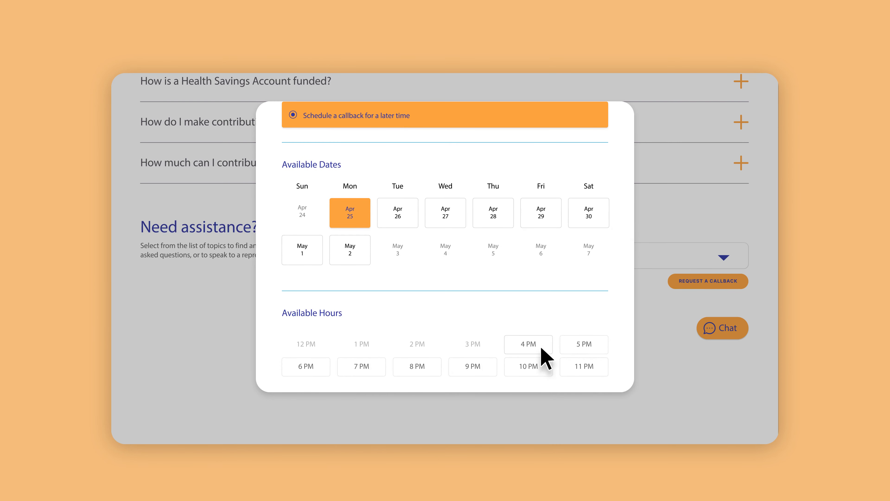
- Book the callback for today at 4:15 PM and start entering the phone number
click(528, 344)
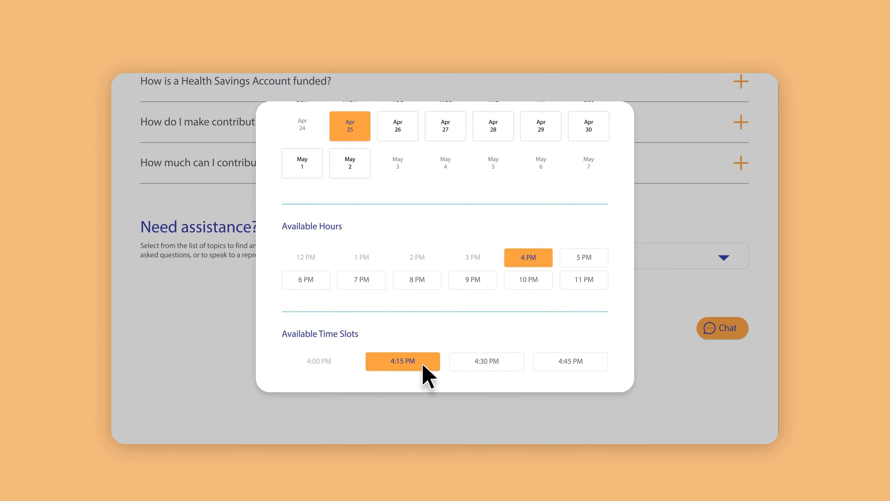
click(402, 361)
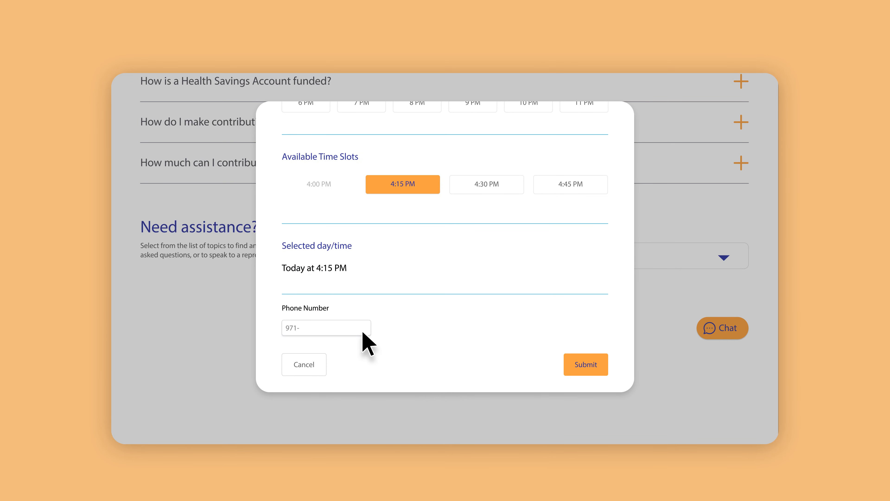
click(586, 364)
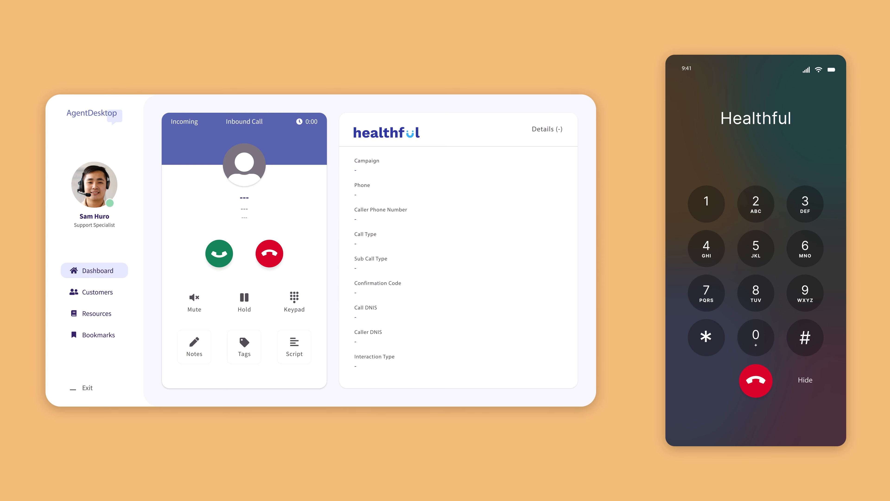
- Answer the incoming Healthful callback so it connects as a live call
click(219, 254)
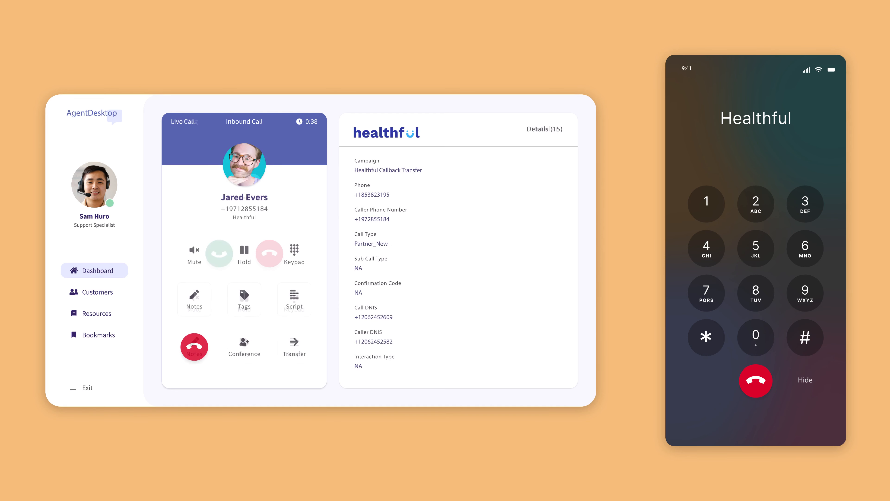